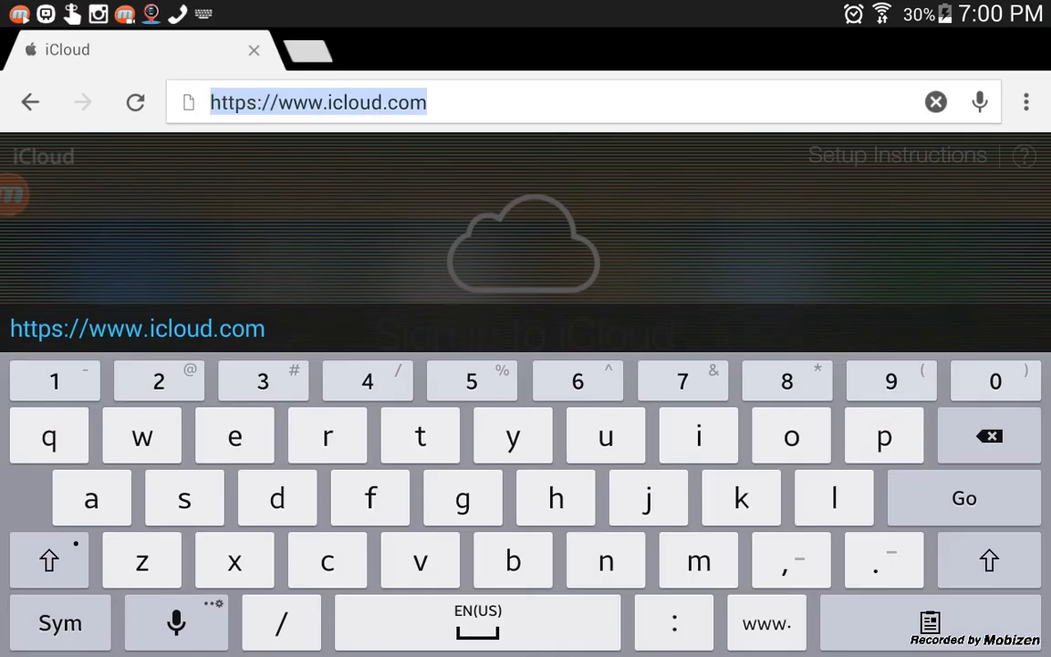
type("ww")
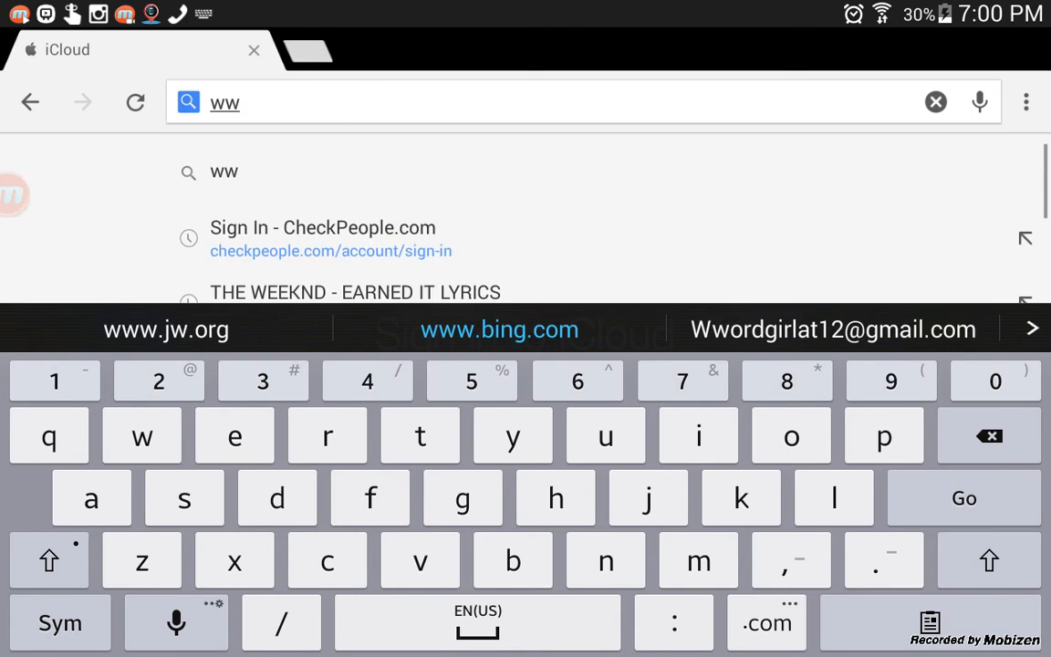
left_click(166, 329)
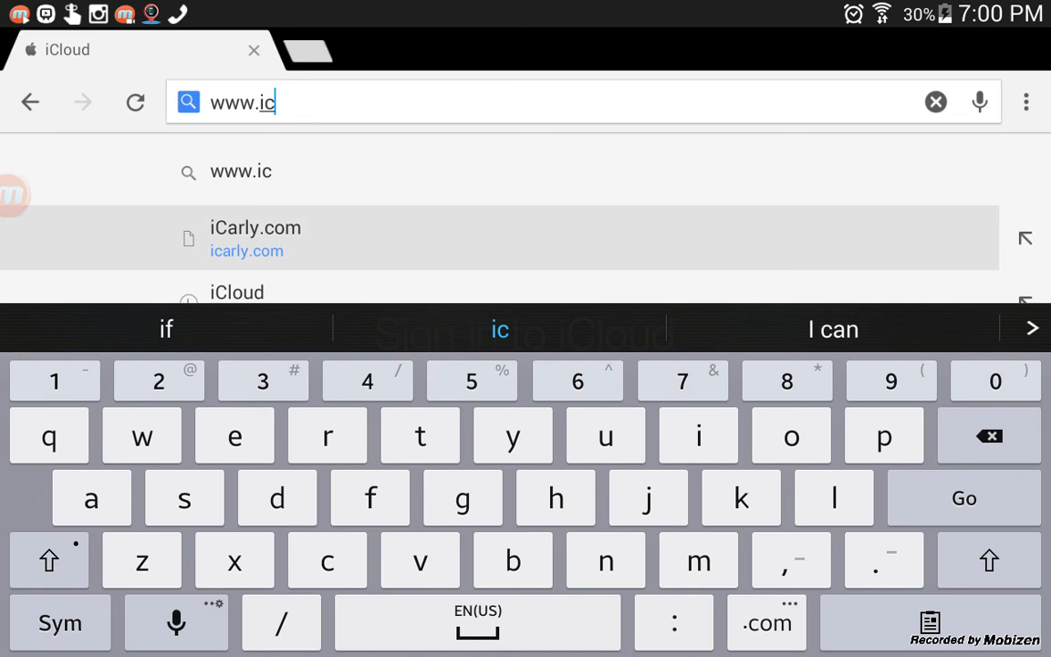
left_click(254, 227)
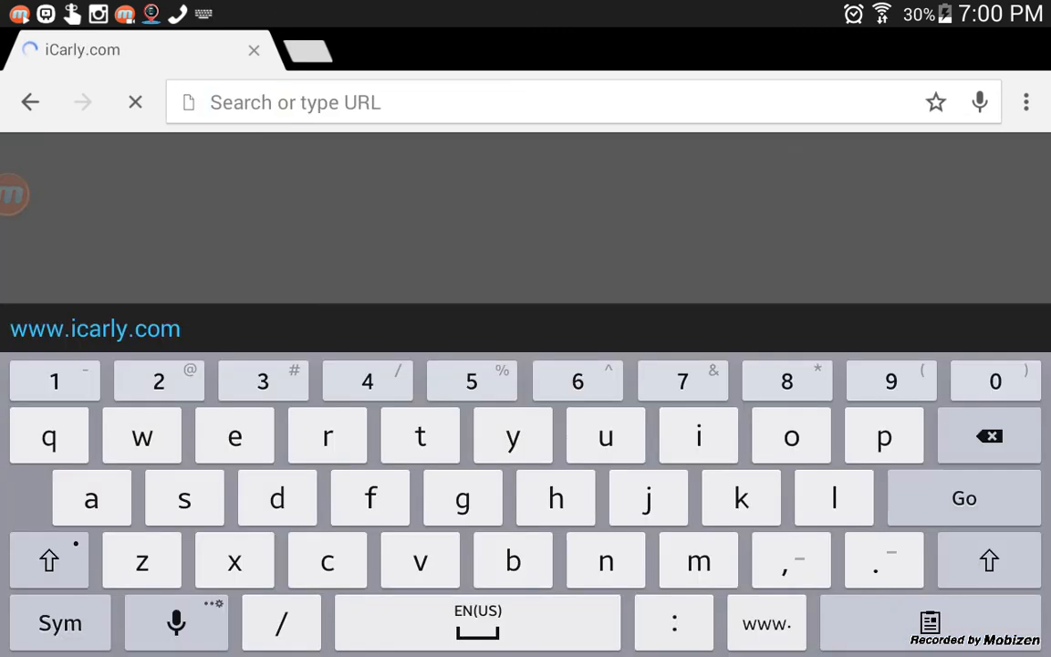
Step: Search Google for 'icloud' from the address bar
type("icloud")
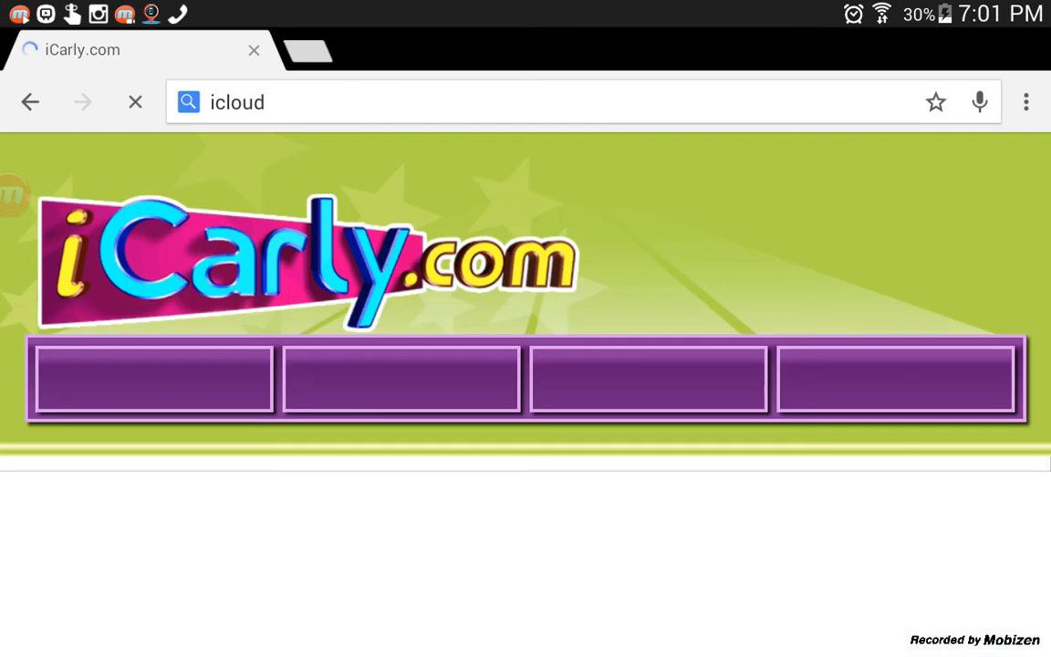
key("Enter")
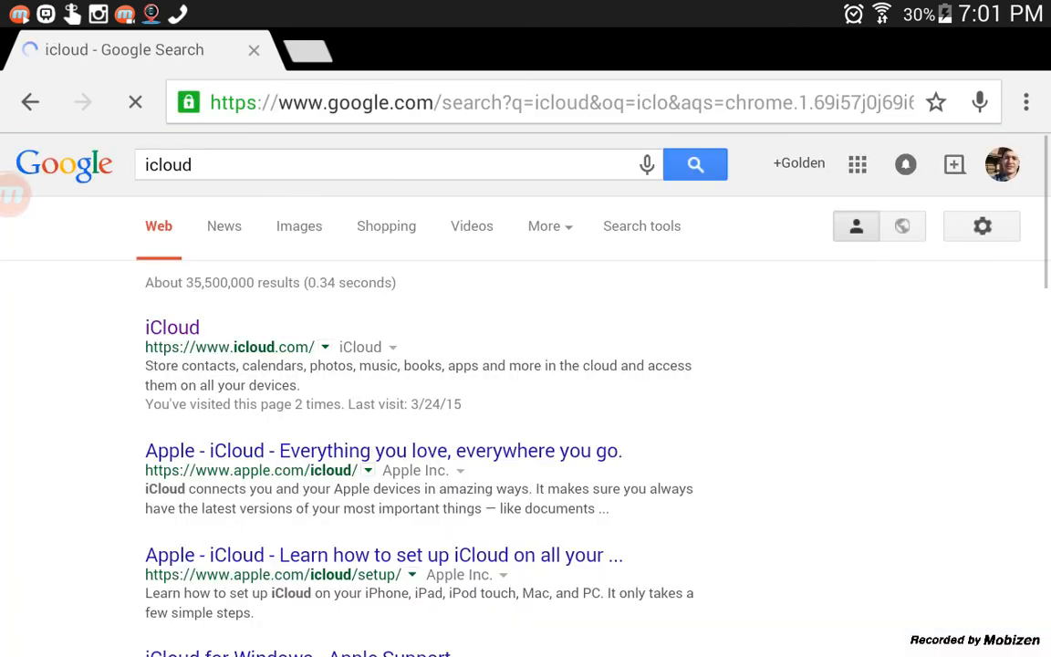
Step: Open the iCloud result, then open Chrome's three-dot menu on the unsupported-browser page
left_click(172, 326)
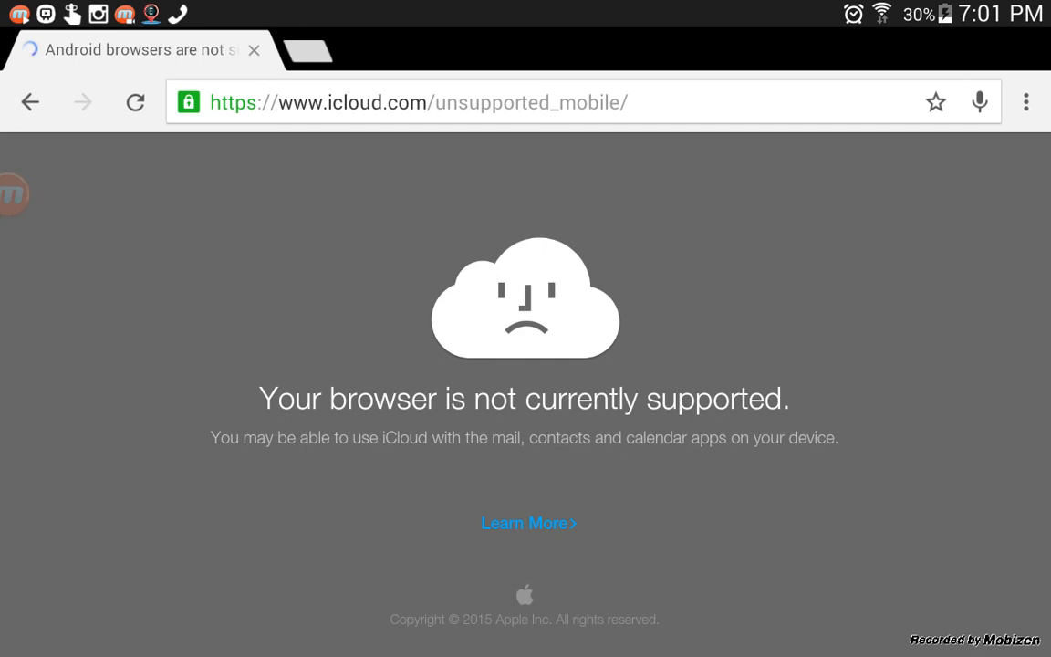
left_click(1026, 101)
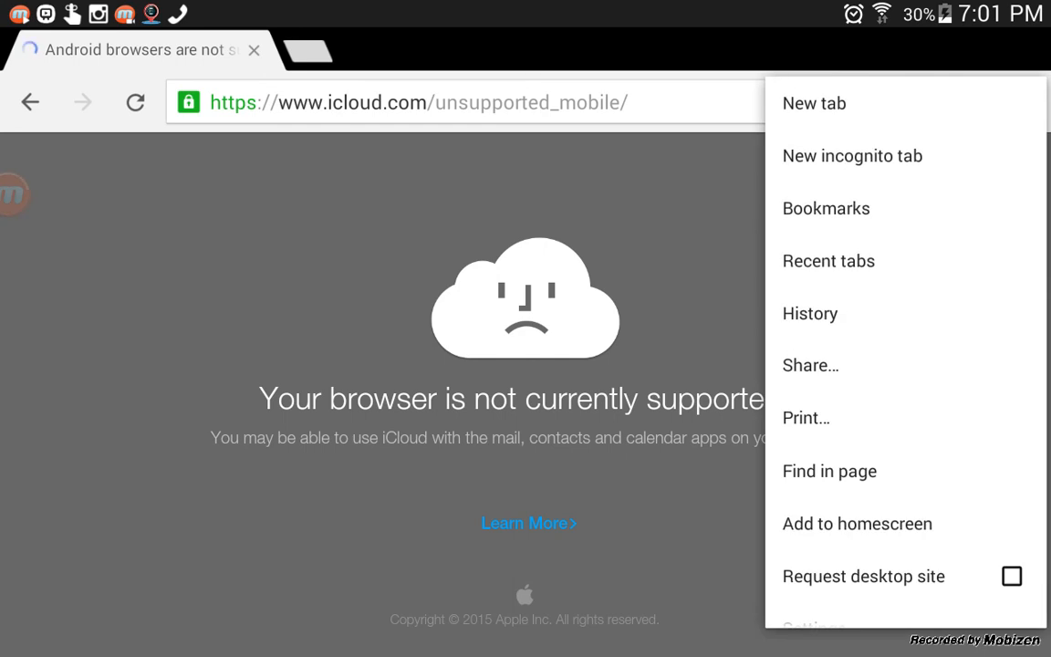